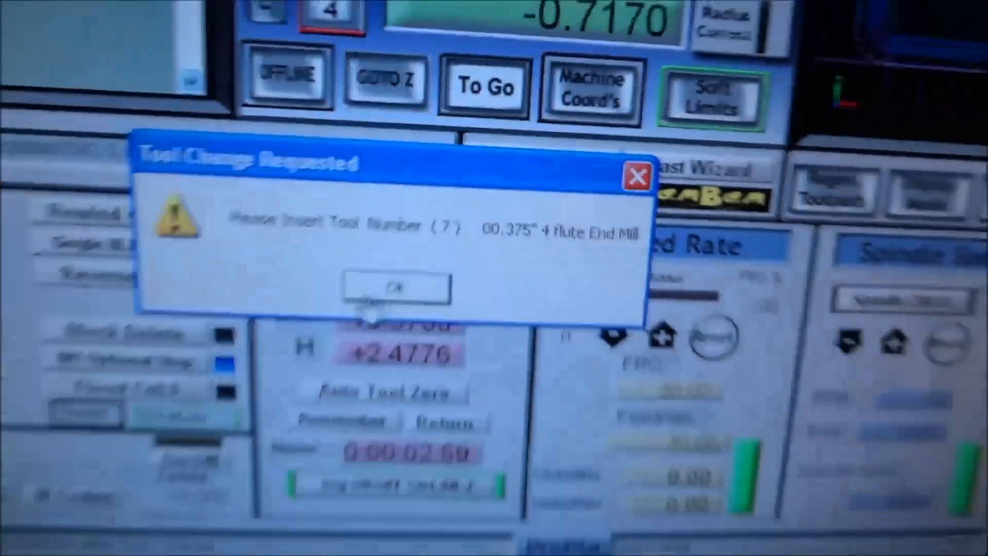
Acknowledge the Tool Change Requested prompt for tool 7.
click(394, 287)
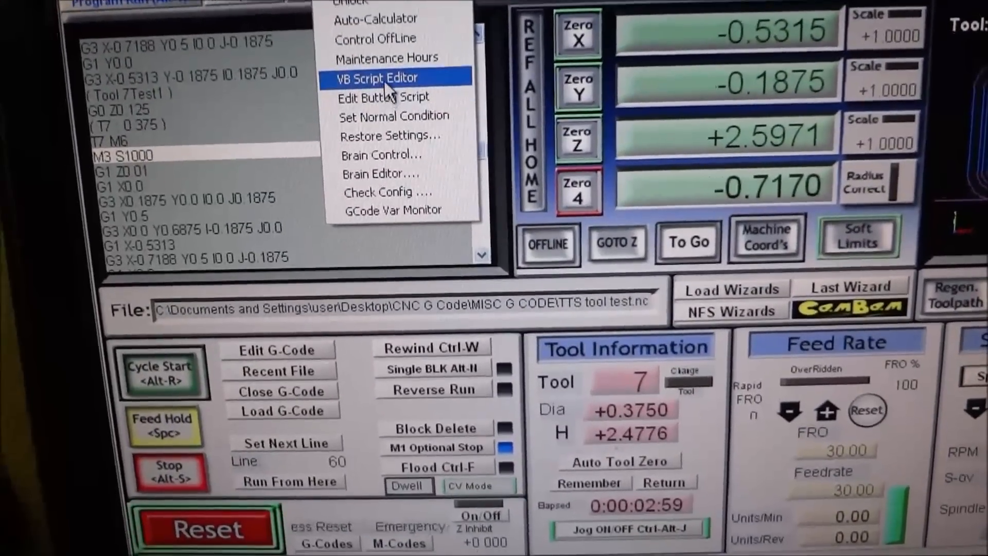
Read through the M6Start manual tool-change macro in the VB Script Editor.
click(376, 77)
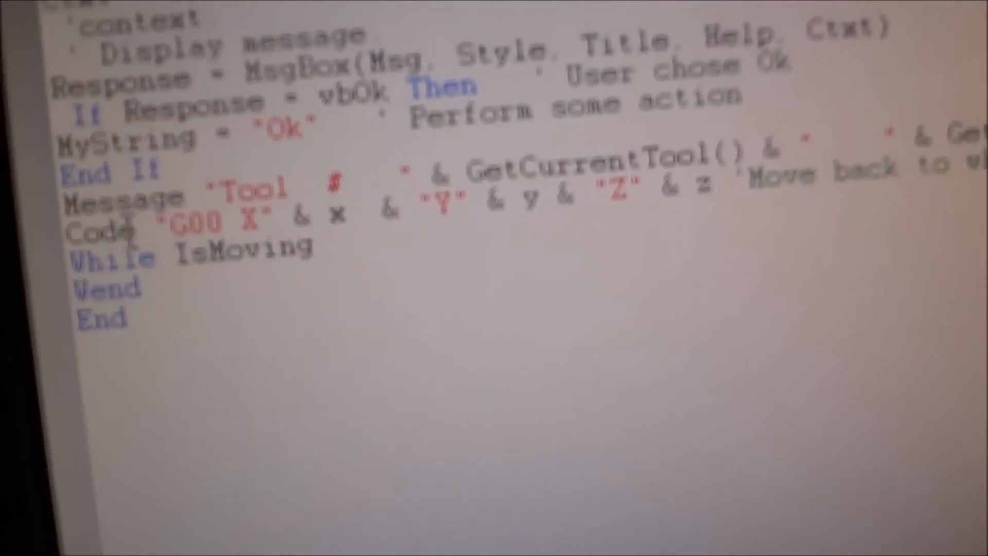
scroll(up, 3)
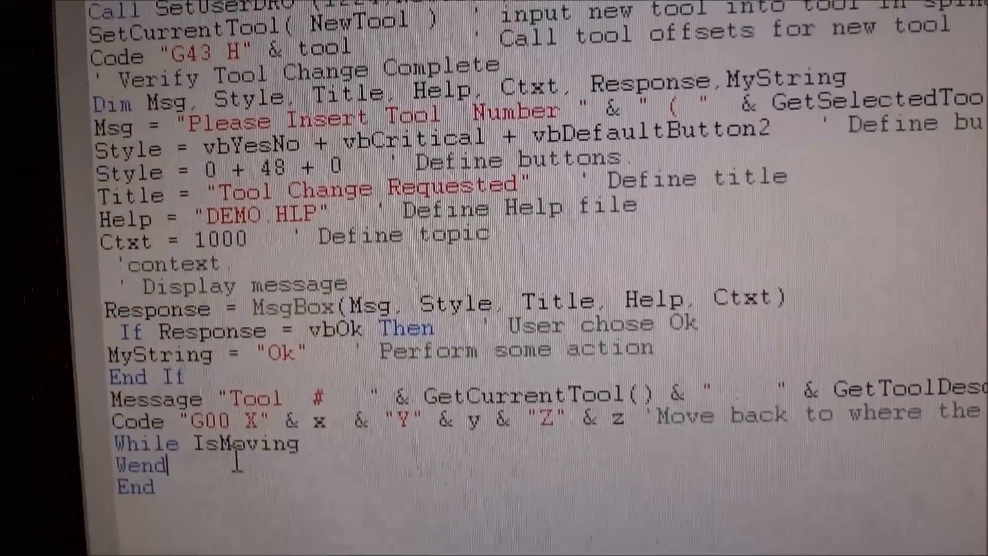
scroll(down, 3)
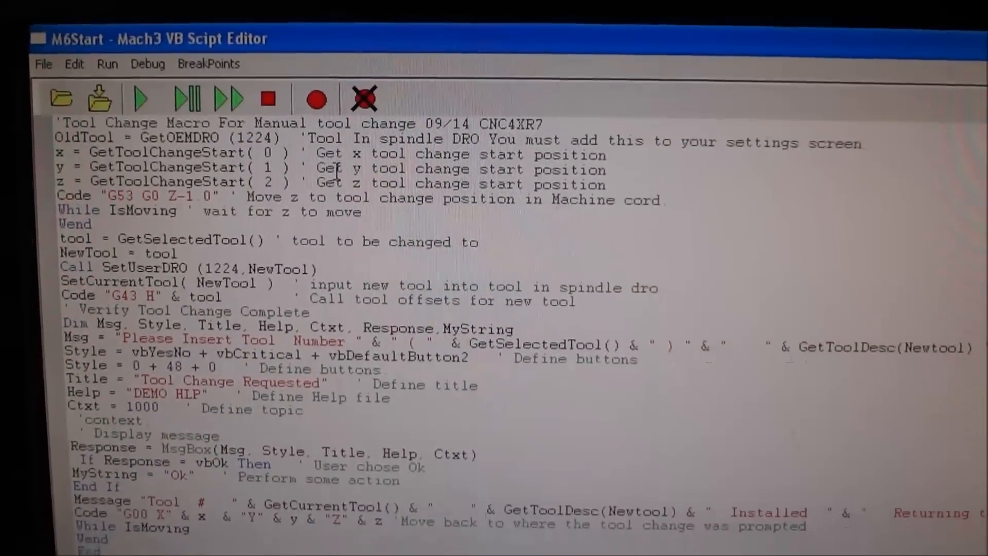
scroll(down, 3)
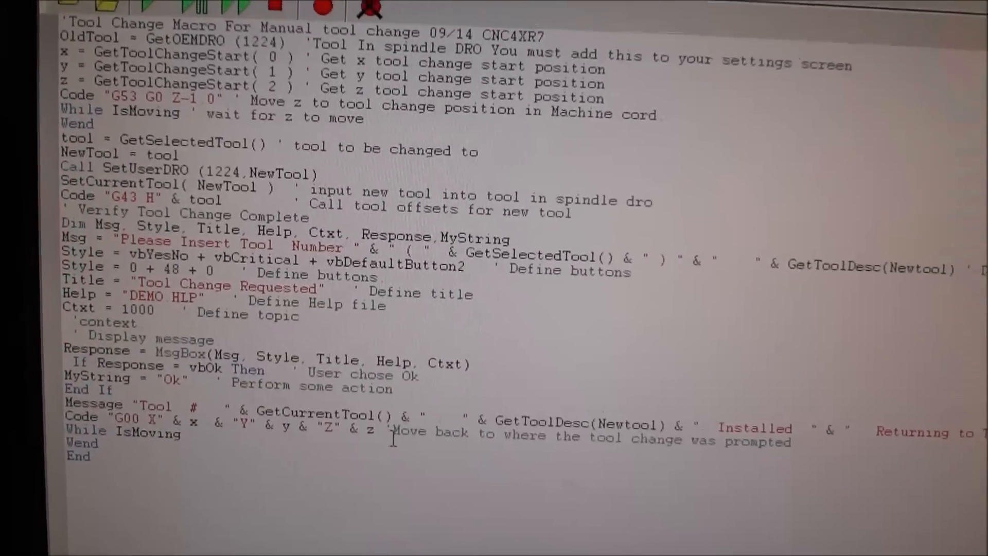
scroll(down, 3)
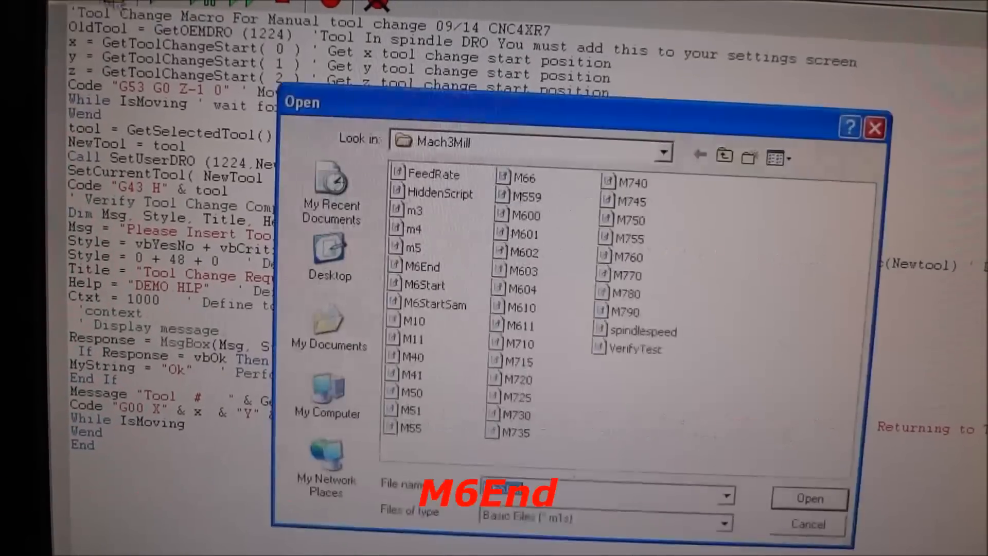
Load the M6End macro from the Mach3Mill macro list into the editor.
click(422, 276)
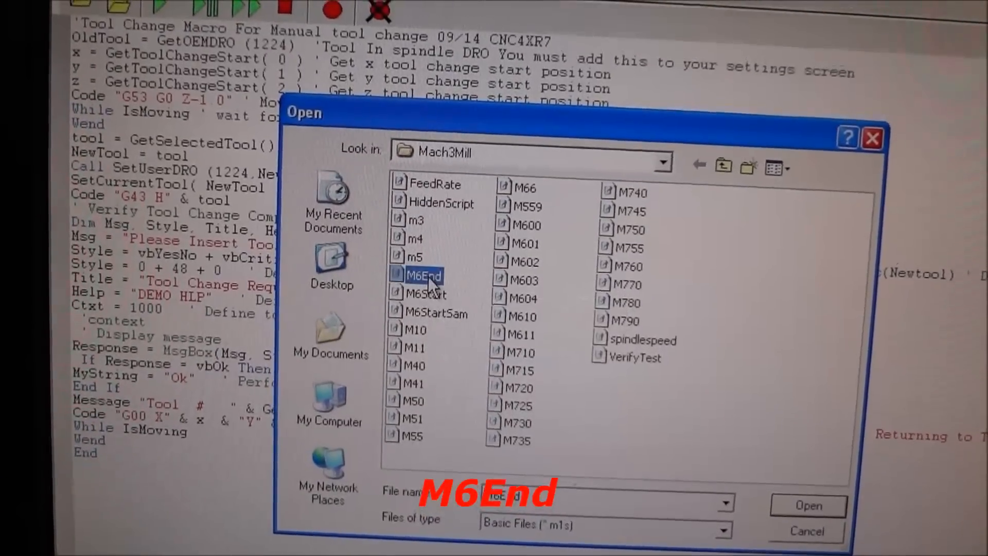
click(809, 504)
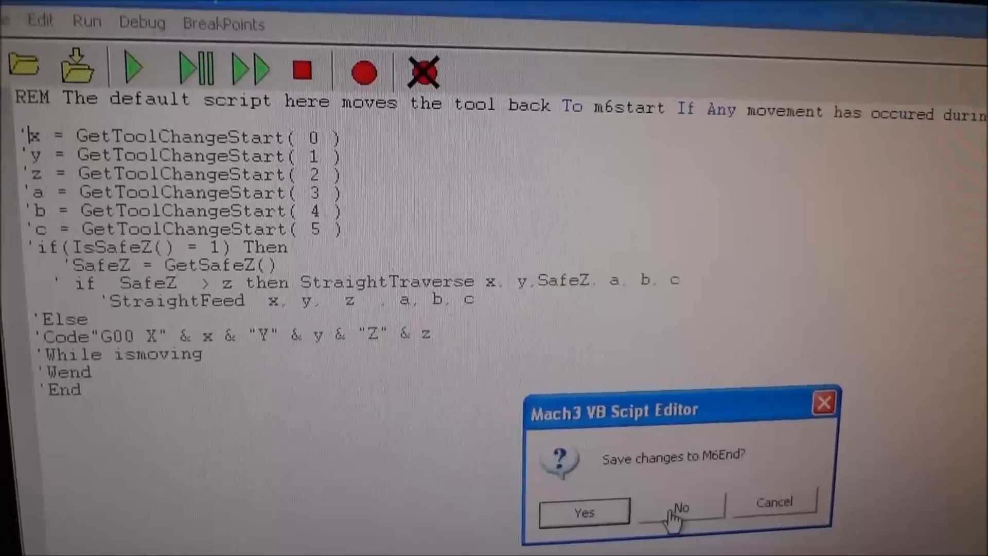
Discard changes to M6End and dismiss the tool table after viewing its offsets.
click(681, 510)
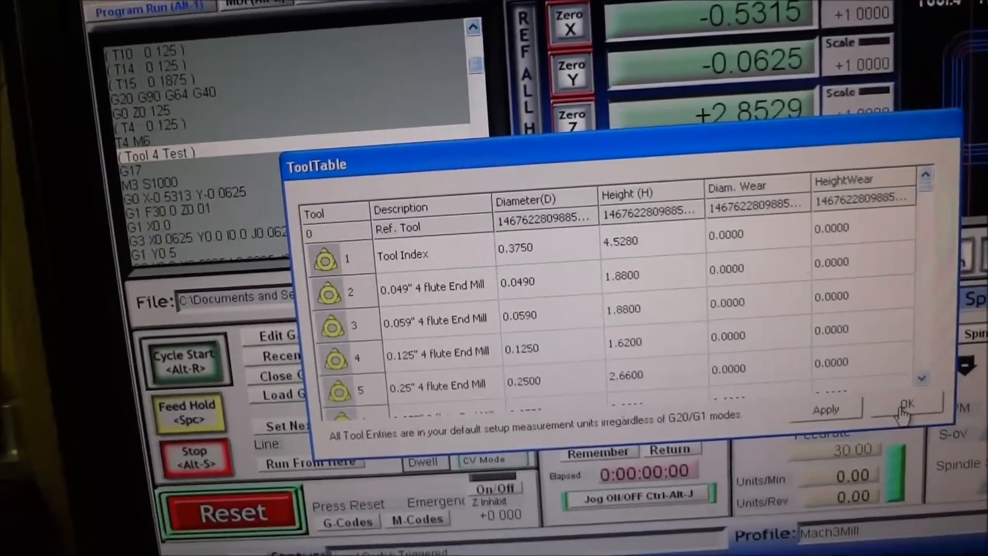
click(906, 407)
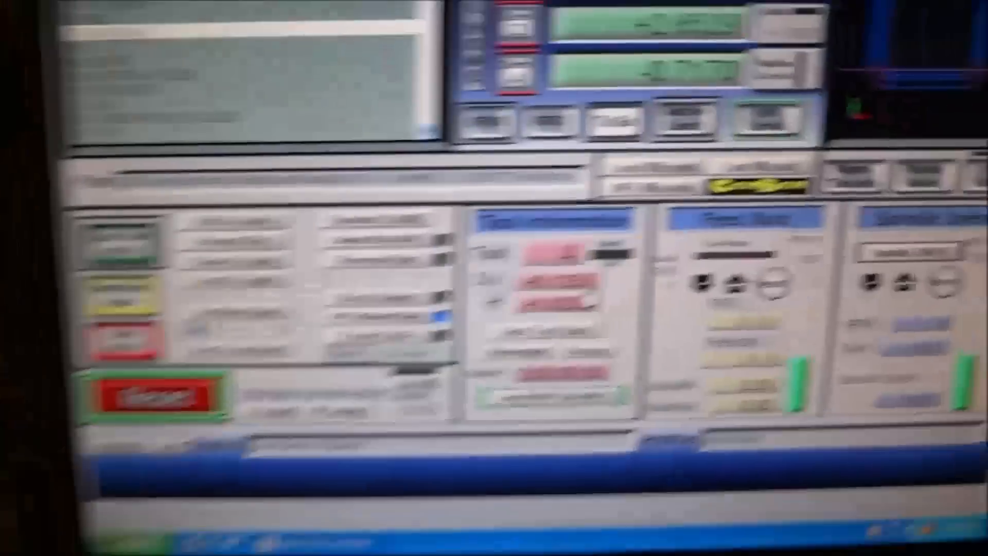